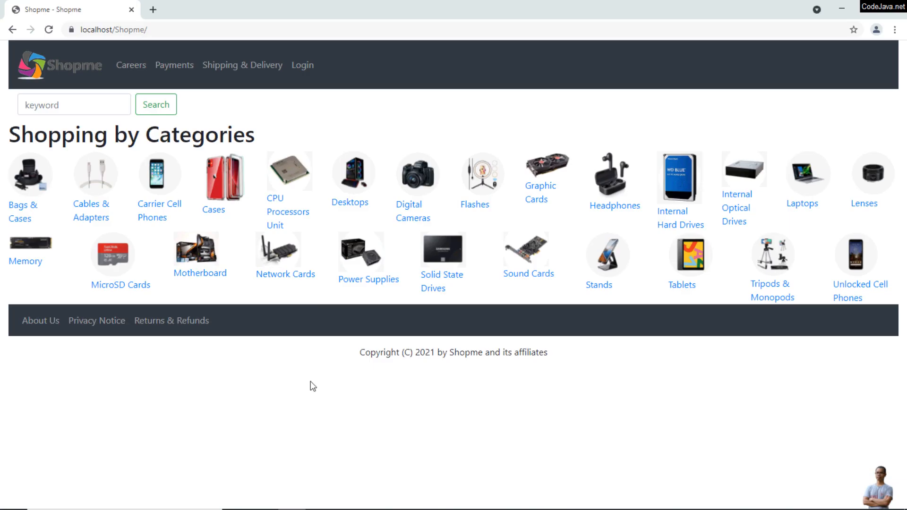
mouse_move(308, 96)
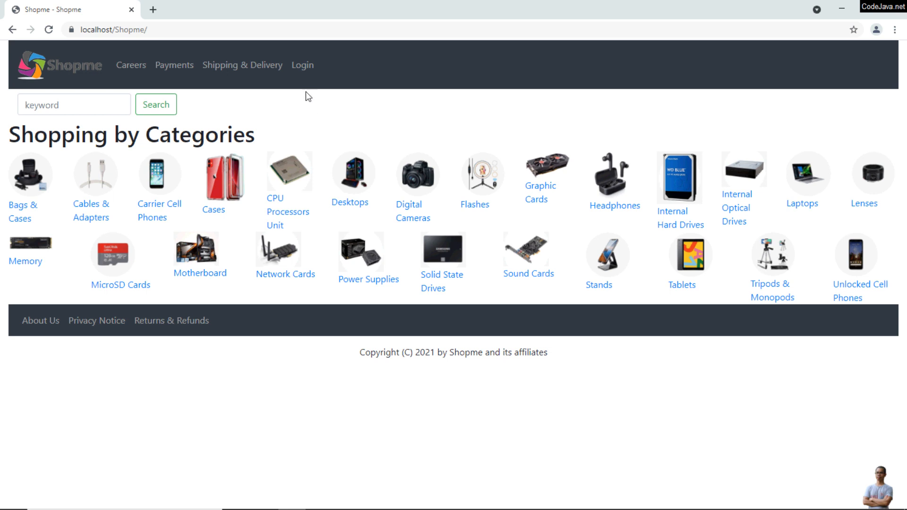
Go to the Shopme customer login page and start 'Continue with Facebook' sign-in.
click(303, 65)
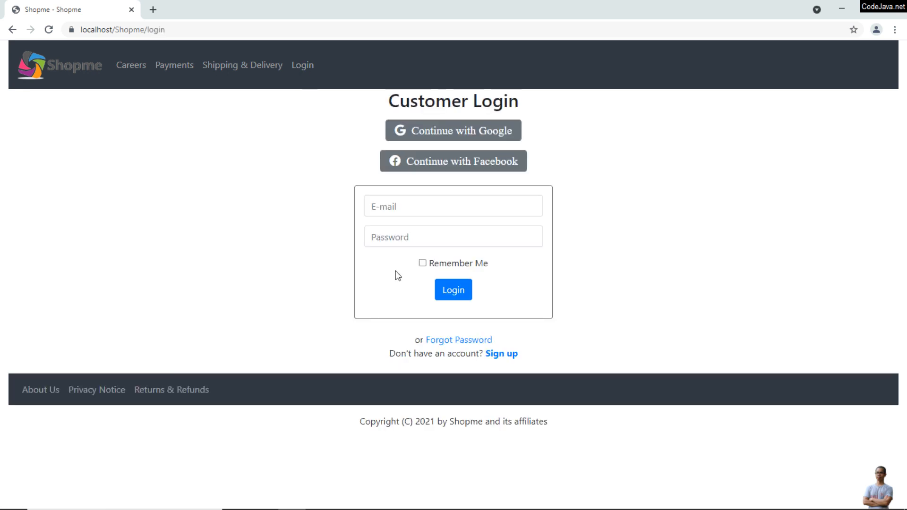
mouse_move(585, 174)
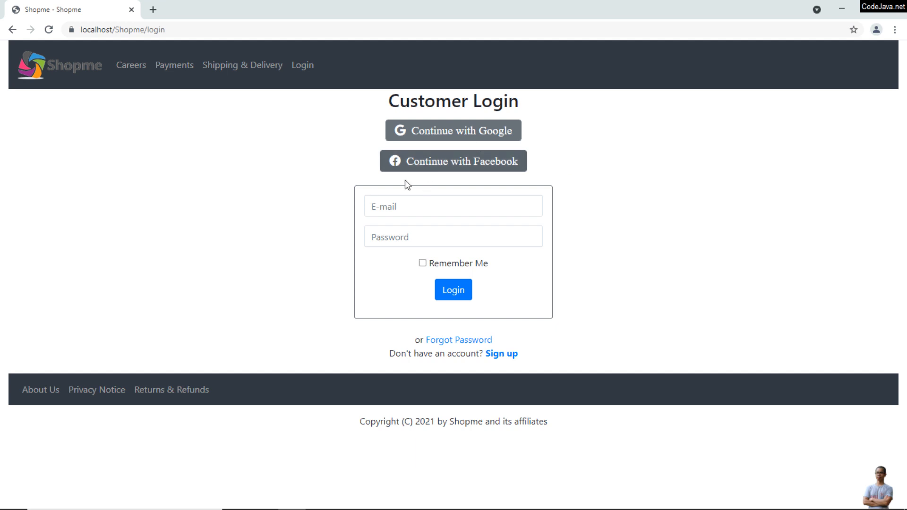
click(453, 161)
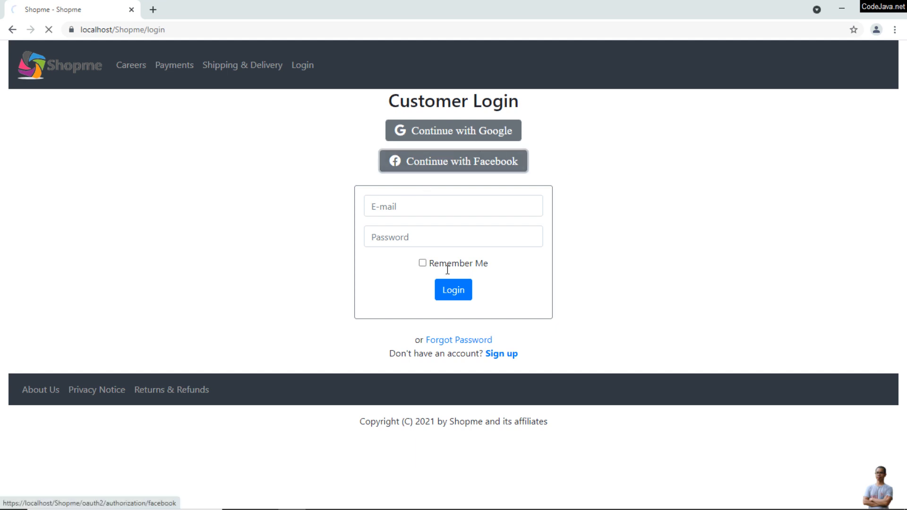
click(453, 161)
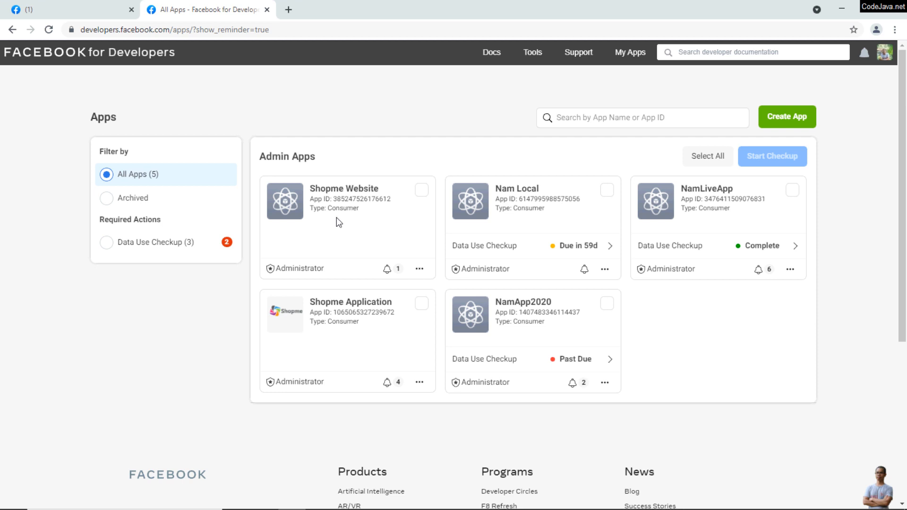
mouse_move(330, 196)
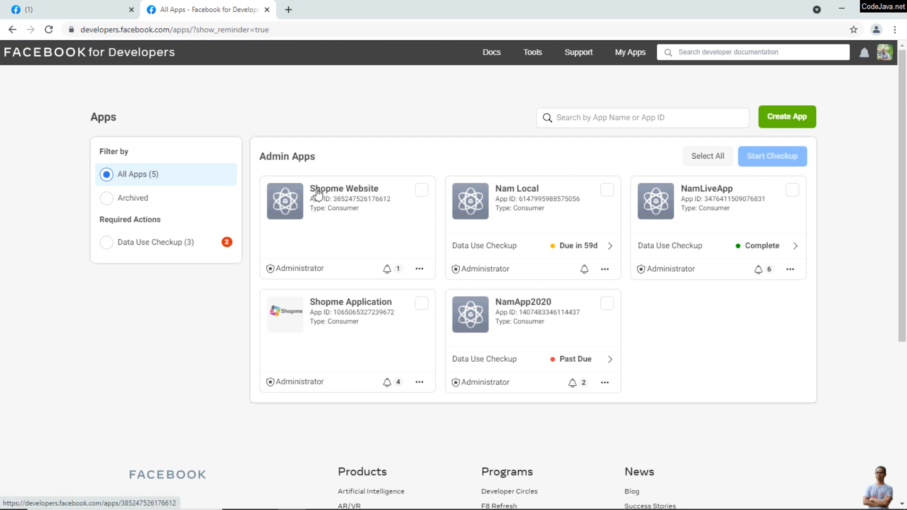
Navigate into the Shopme Website app and bring up its Facebook Login settings page.
click(344, 188)
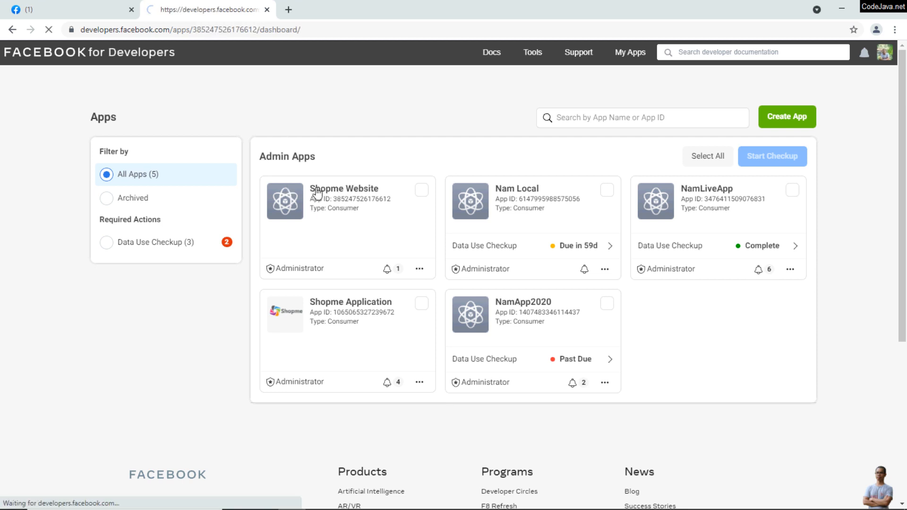
click(345, 188)
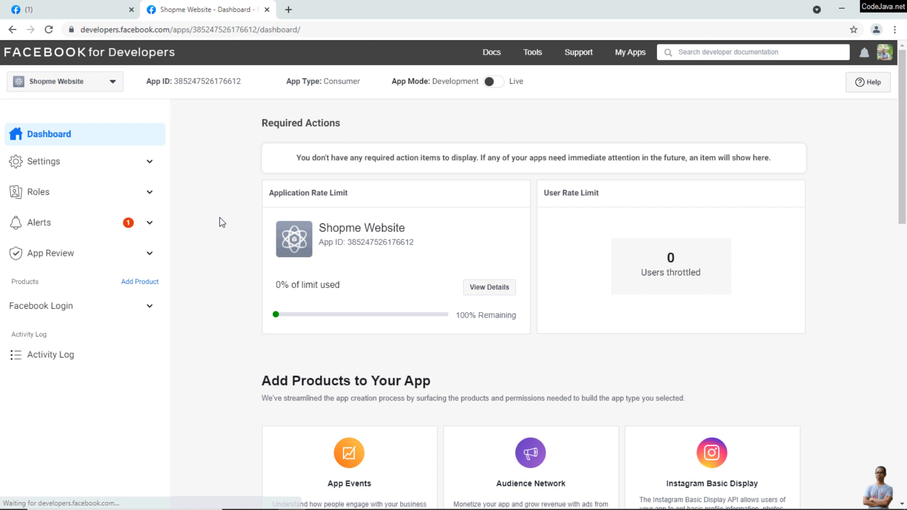
click(40, 305)
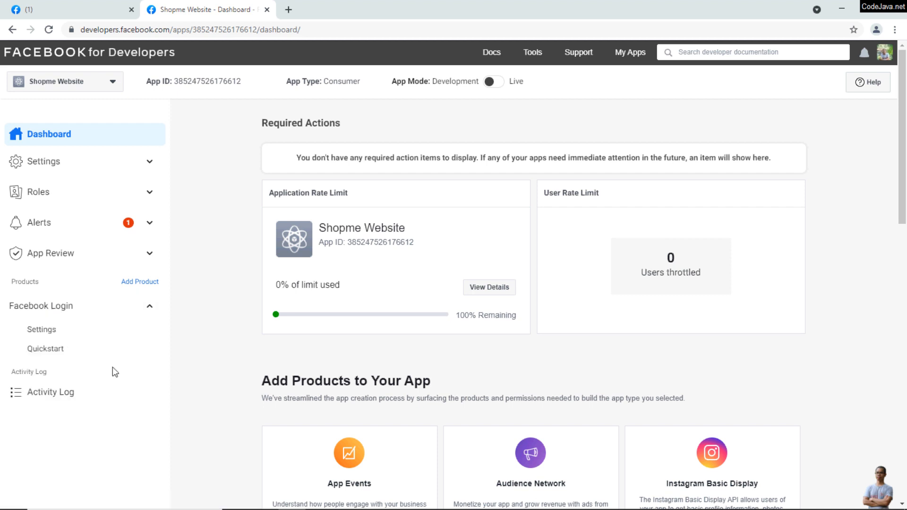
click(40, 329)
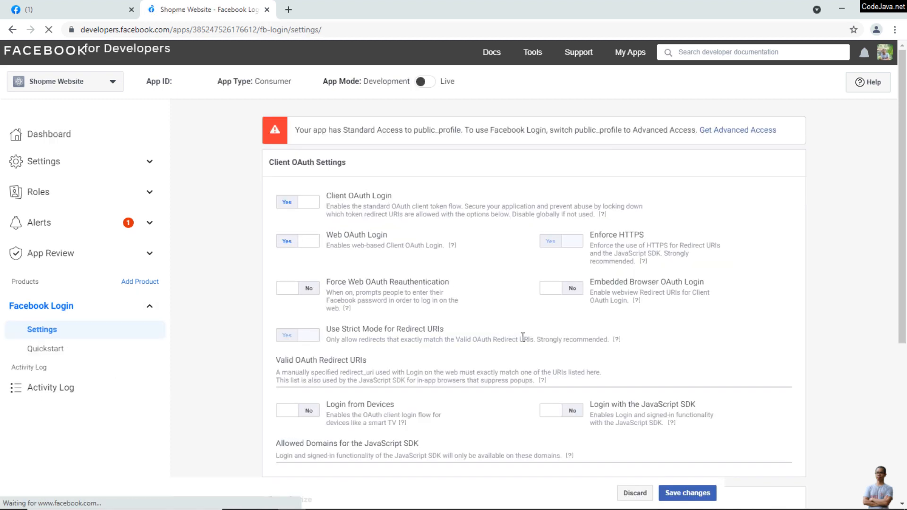
scroll(down, 3)
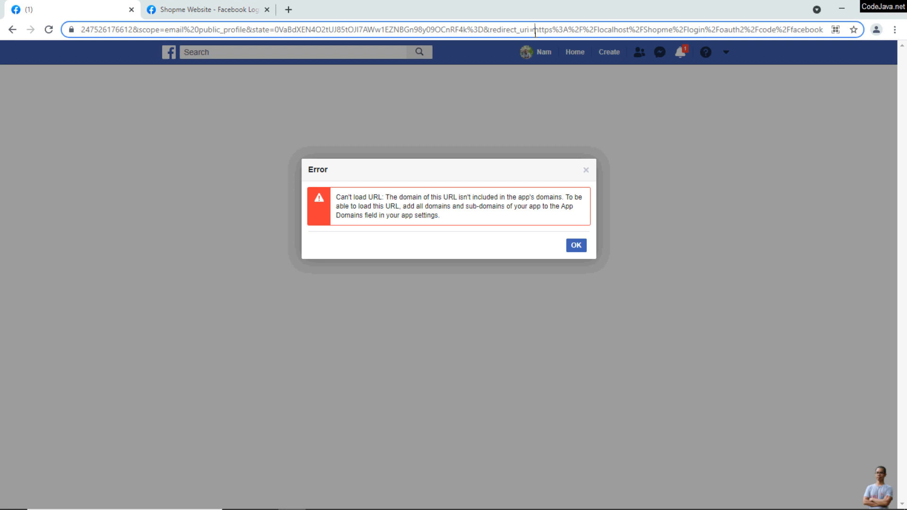
Select the encoded redirect_uri value from the address bar and start Notepad to edit it.
drag(534, 29, 824, 29)
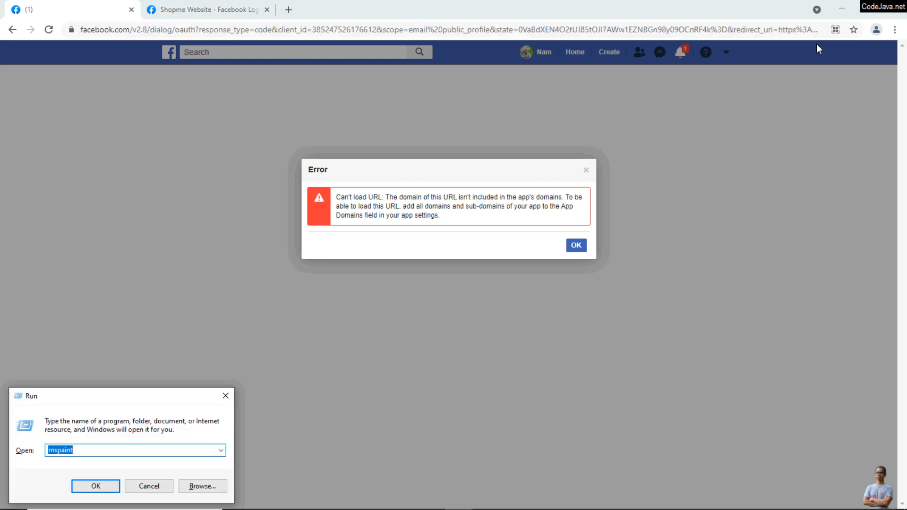
text(te)
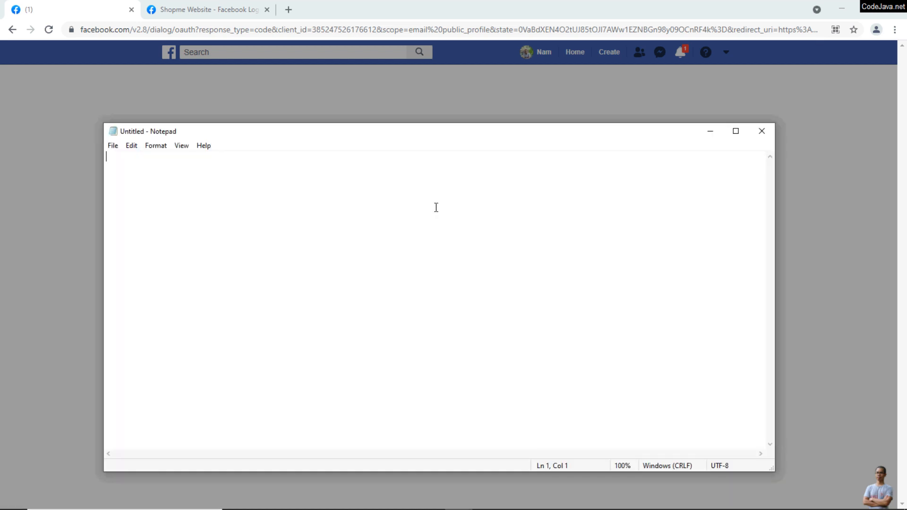
Paste the encoded URI into Notepad and replace its %2F sequences with forward slashes.
text(https%3A%2F%2Flocalhost%2FShopme%2Flogin%2Foauth2%2Fcode%2Ffacebook)
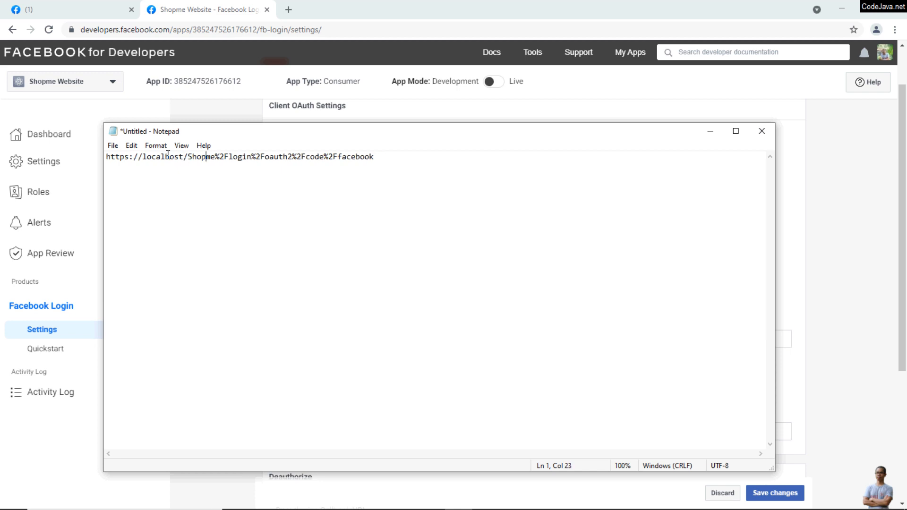
double_click(221, 157)
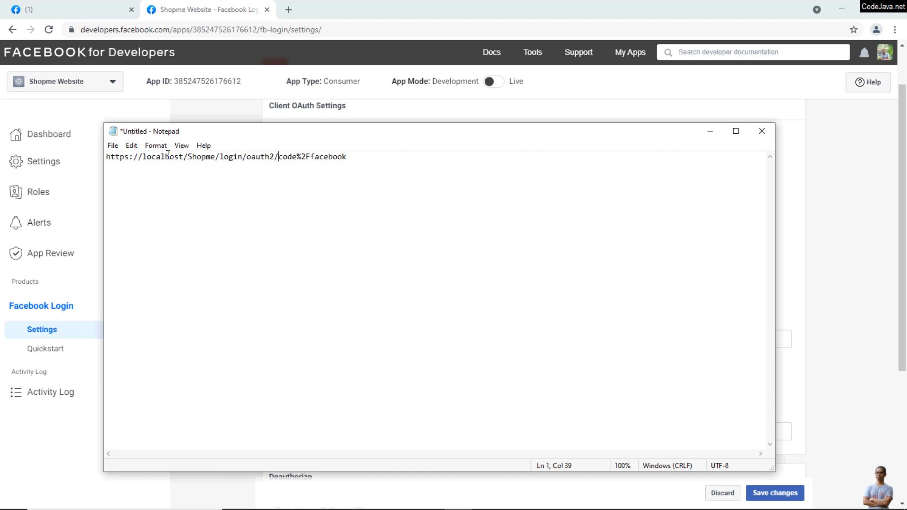
double_click(302, 157)
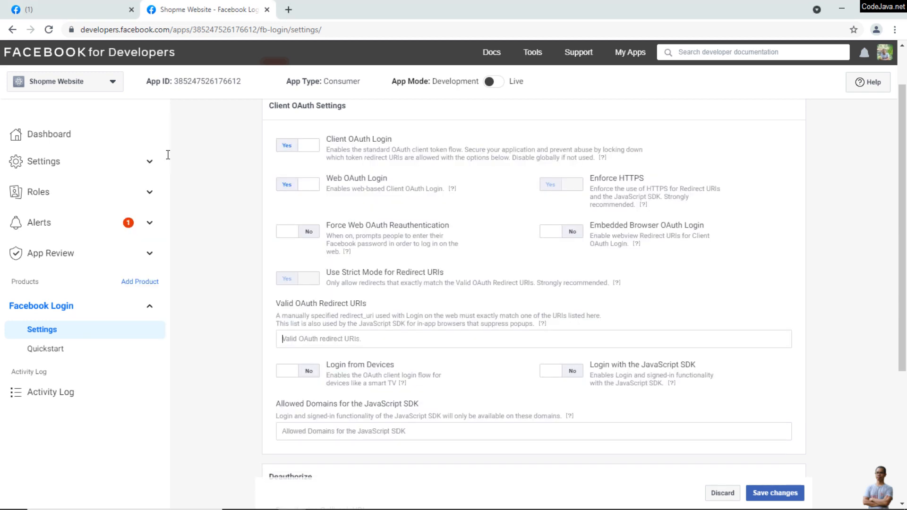
text(https://localhost/Shopme/login/oauth2/code/facebook)
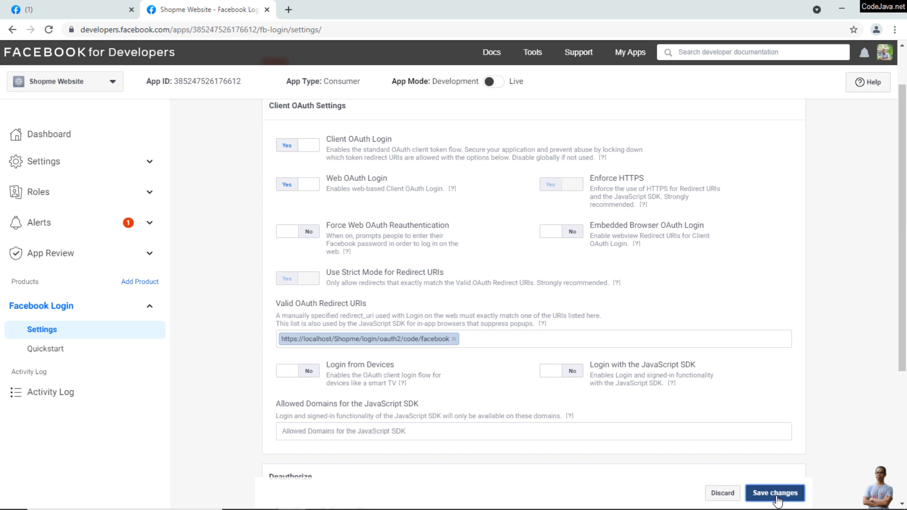
click(775, 493)
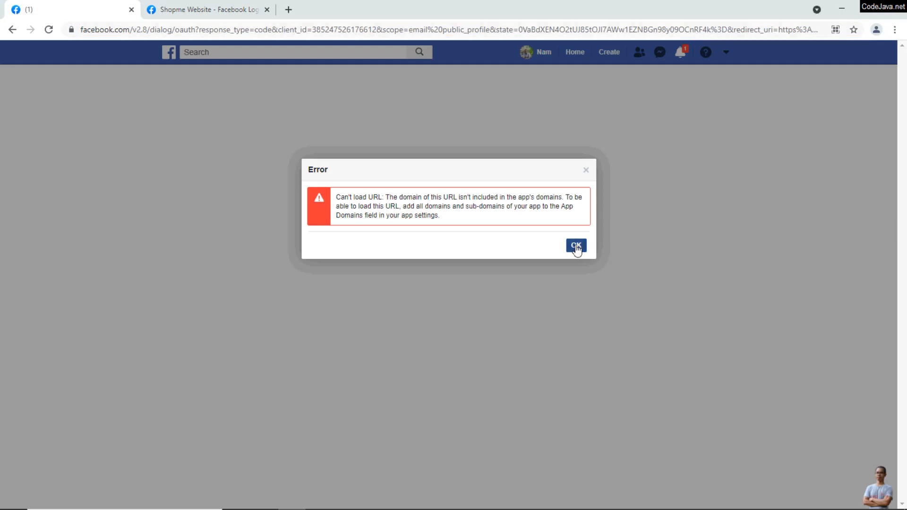
Dismiss the error, sign in with Facebook, and view account details showing FACEBOOK authentication.
click(576, 245)
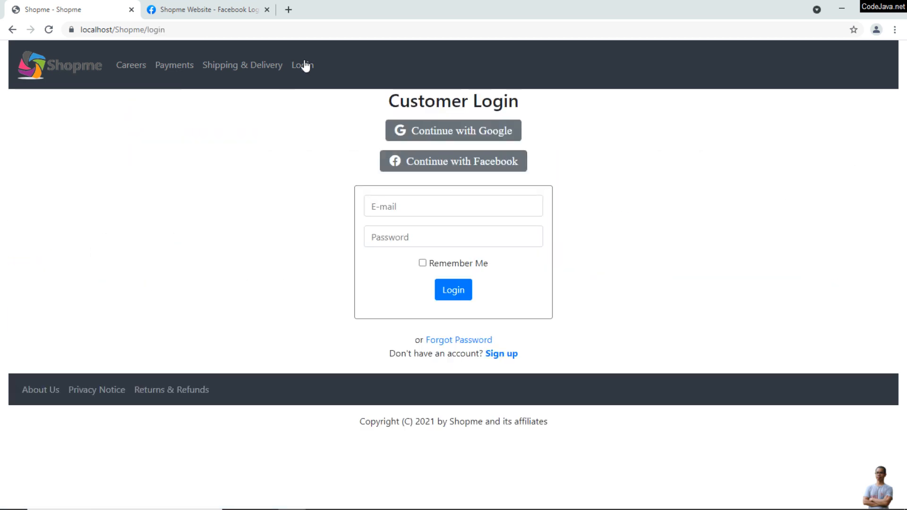
click(452, 161)
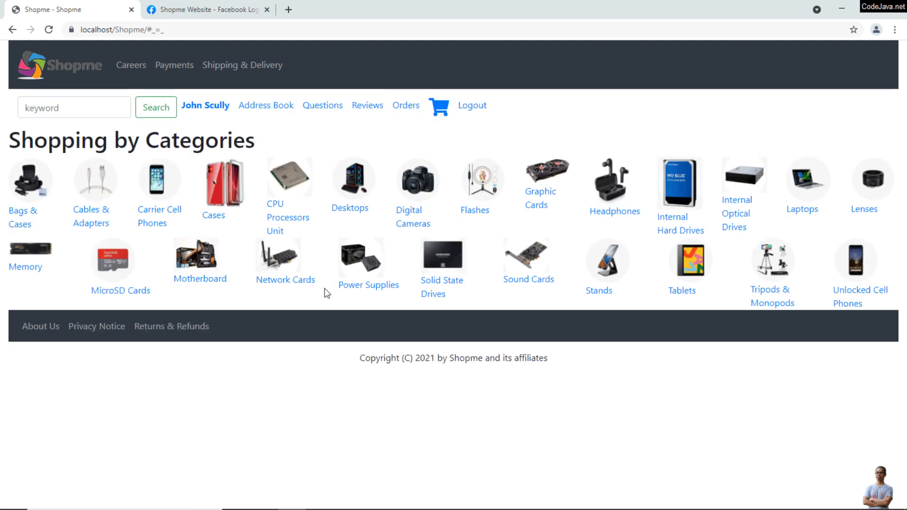
mouse_move(296, 135)
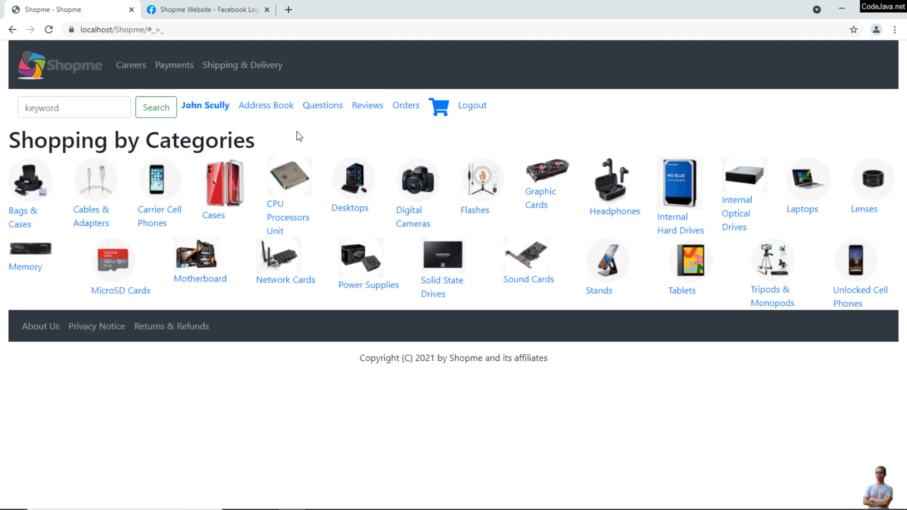
mouse_move(273, 140)
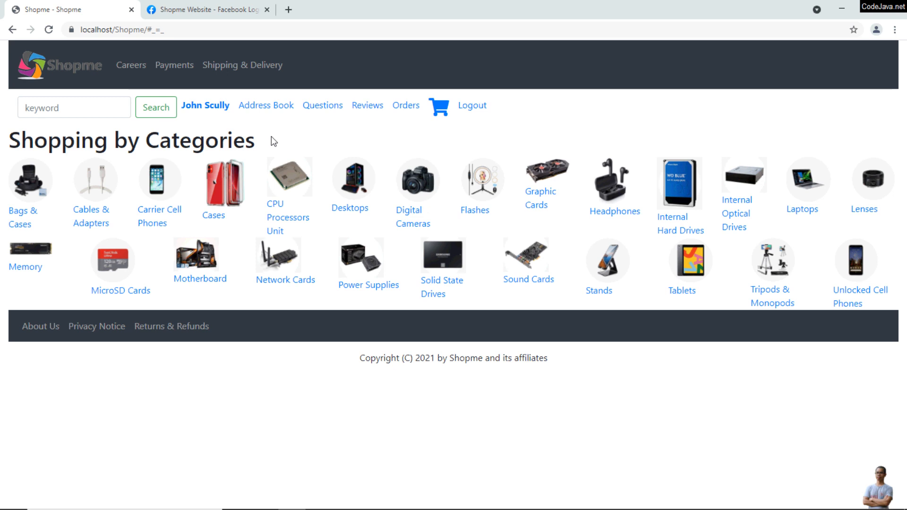
mouse_move(225, 130)
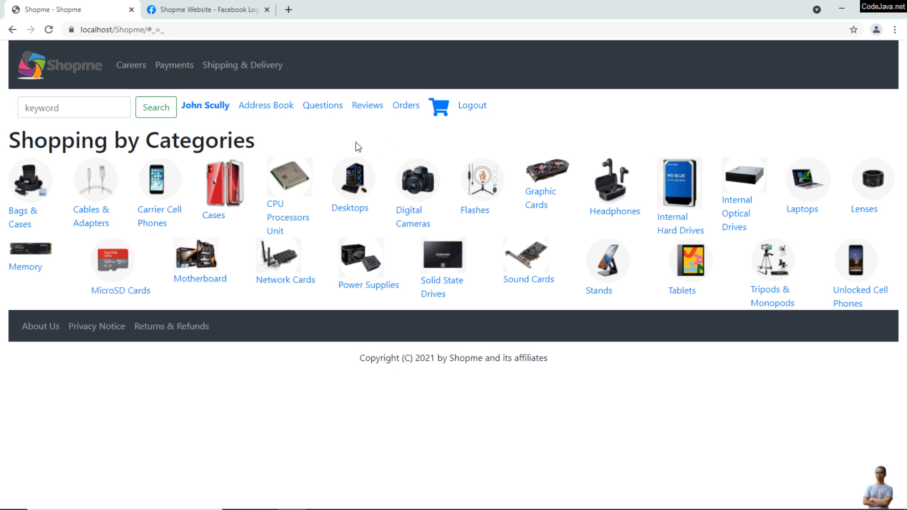
mouse_move(205, 105)
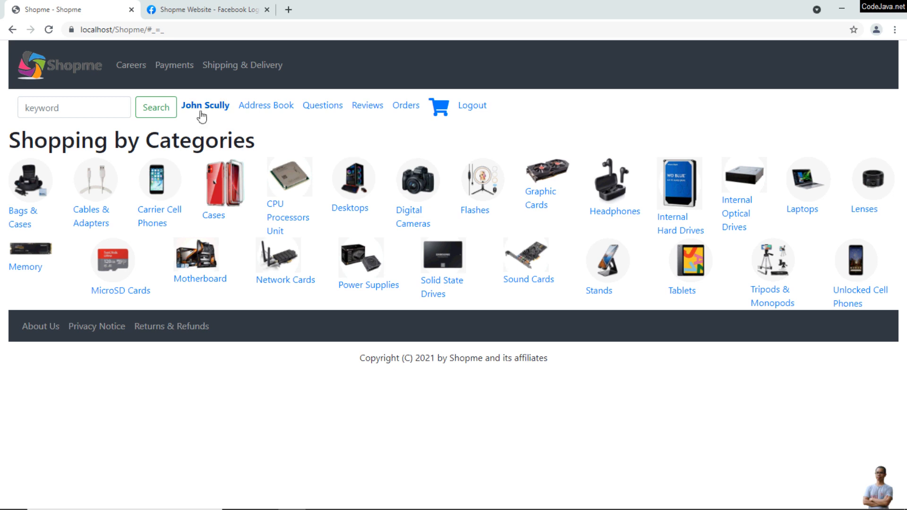
click(205, 105)
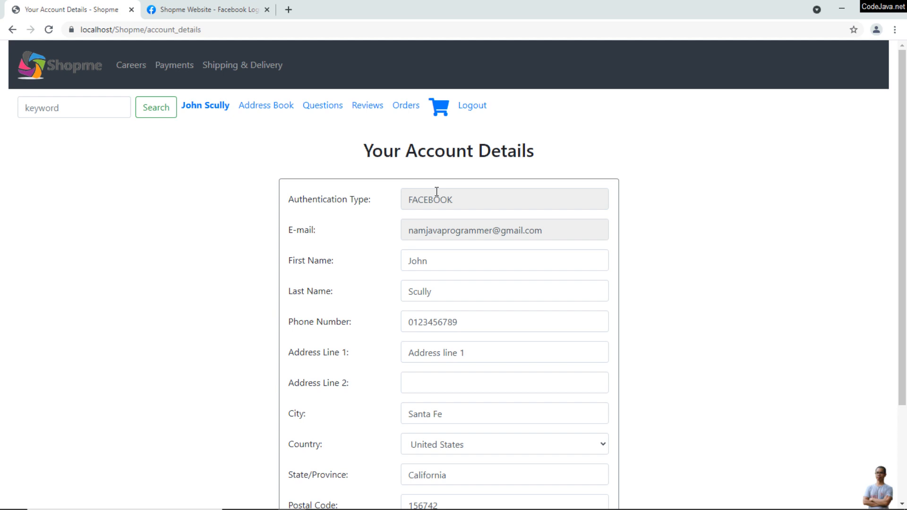
double_click(429, 199)
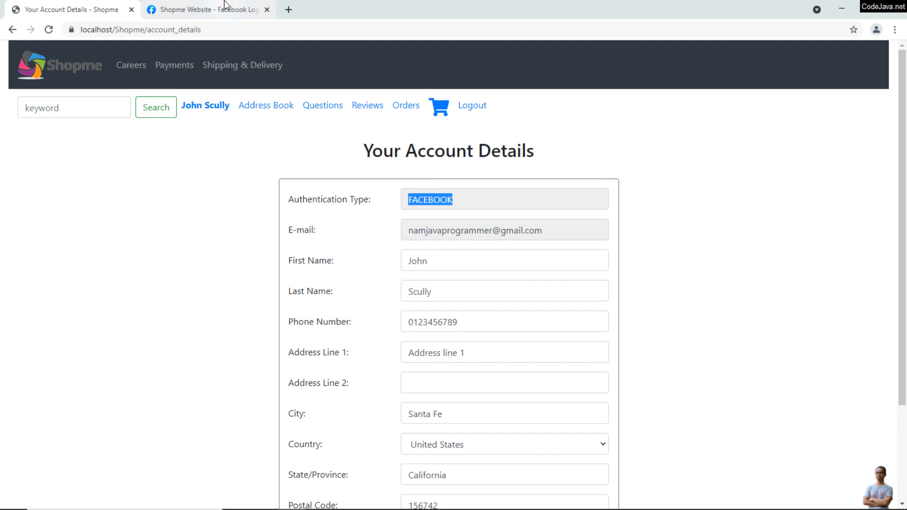
click(205, 10)
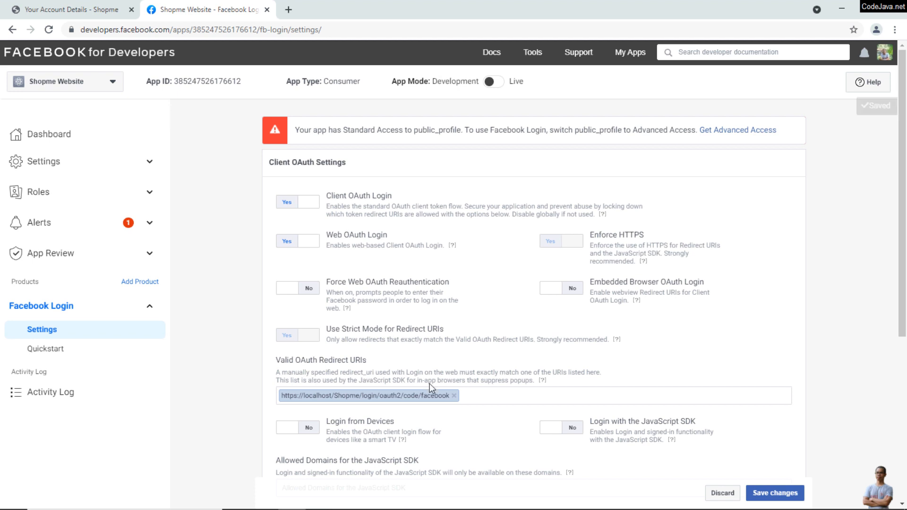
scroll(down, 3)
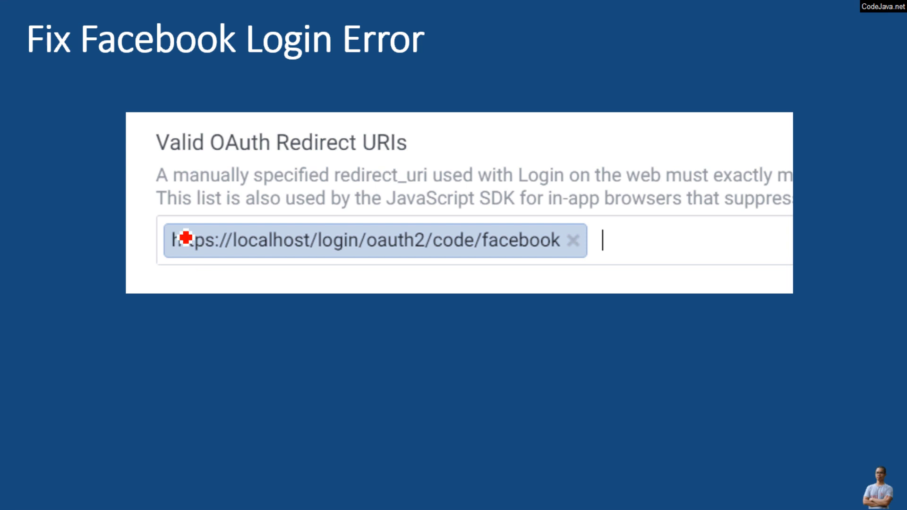
mouse_move(234, 256)
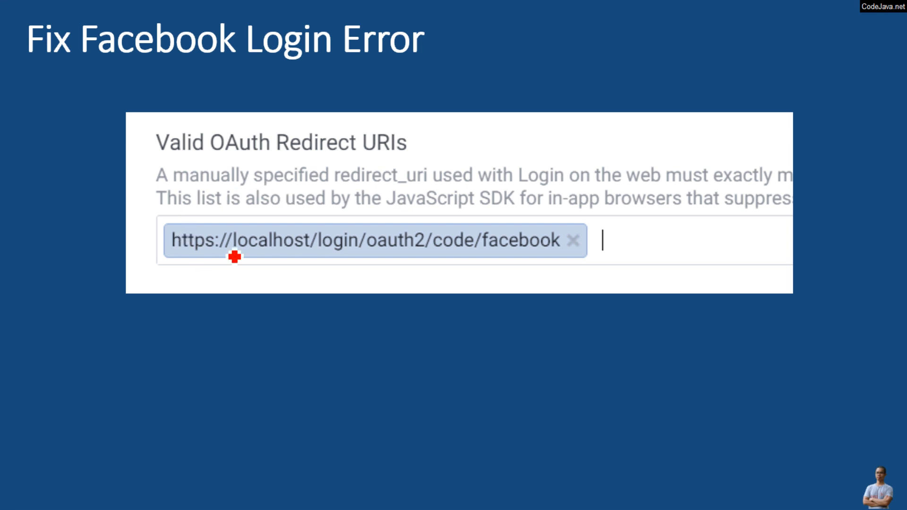